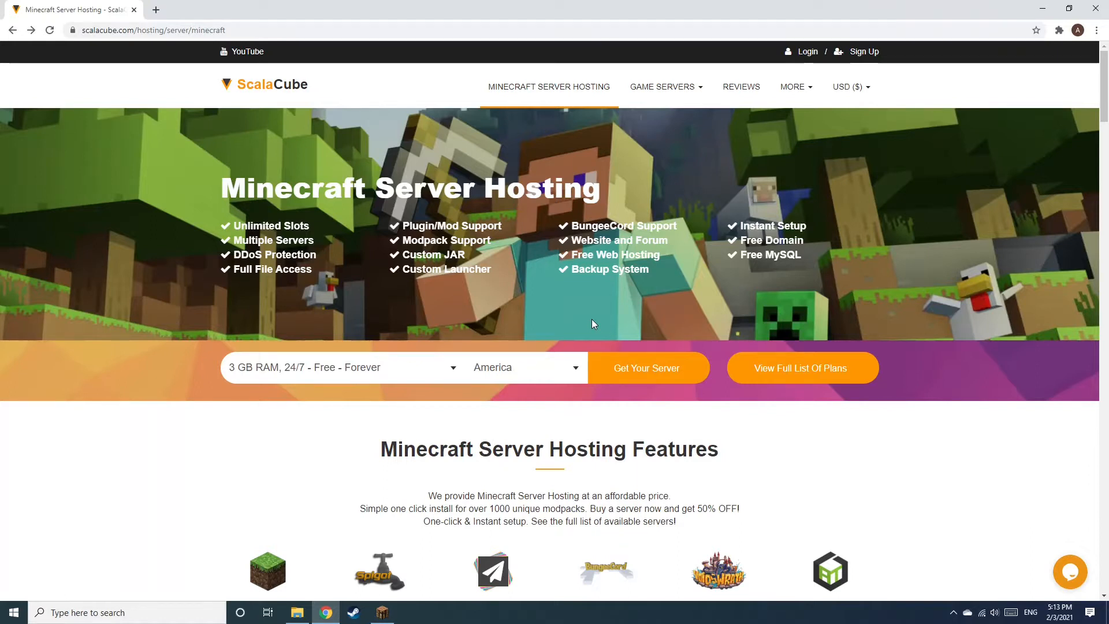
# Begin a new server order with Java Edition, America location and a standard game server.
pyautogui.click(644, 367)
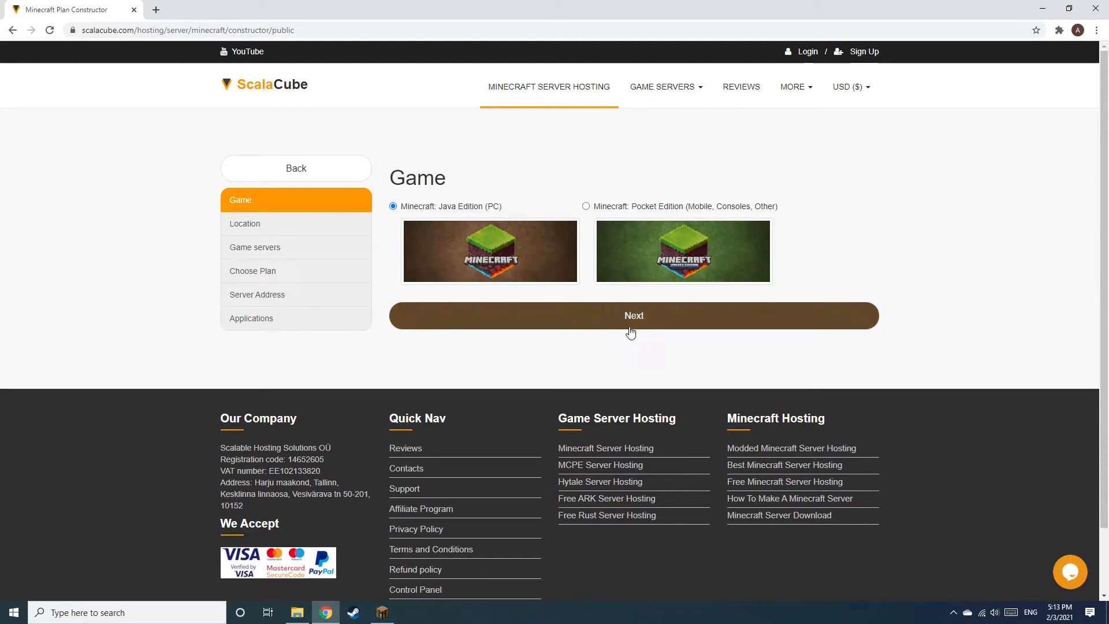
pyautogui.click(632, 316)
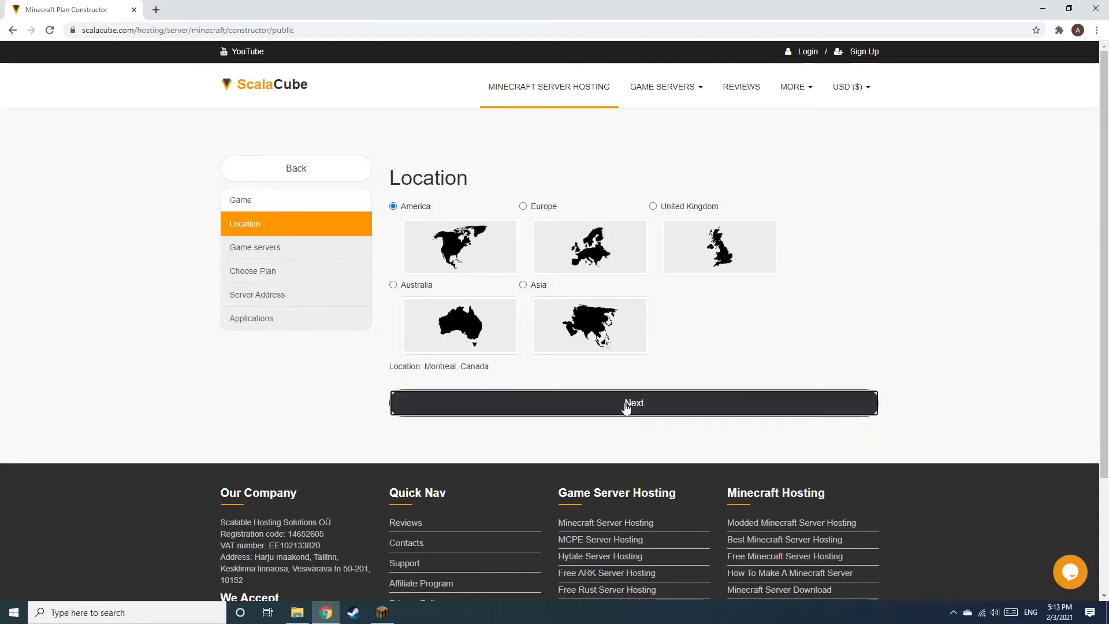
pyautogui.click(633, 402)
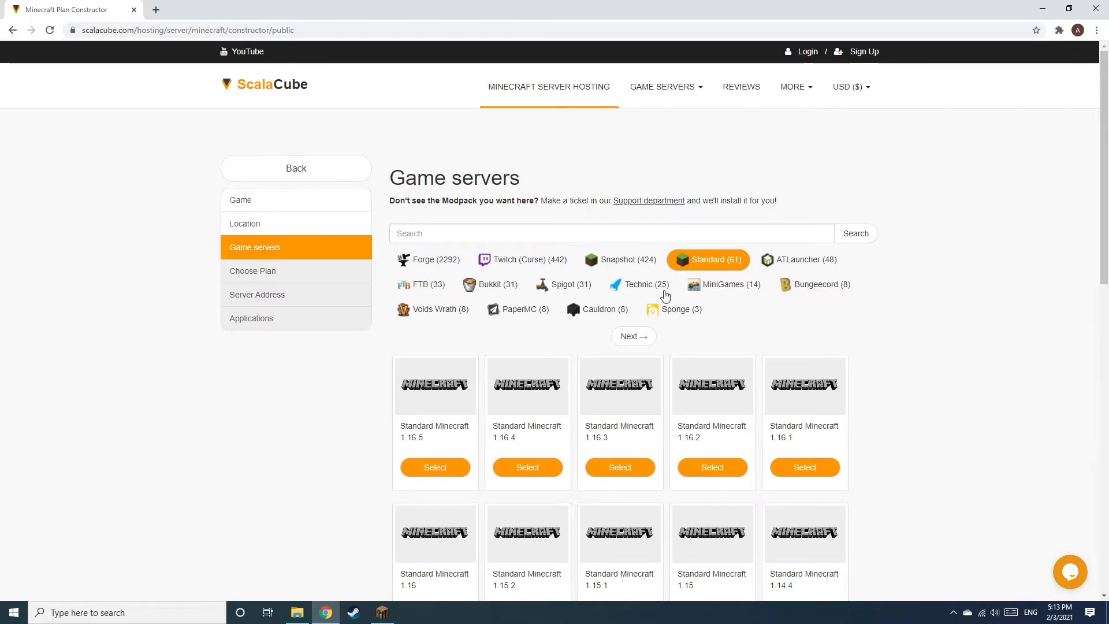
pyautogui.click(639, 284)
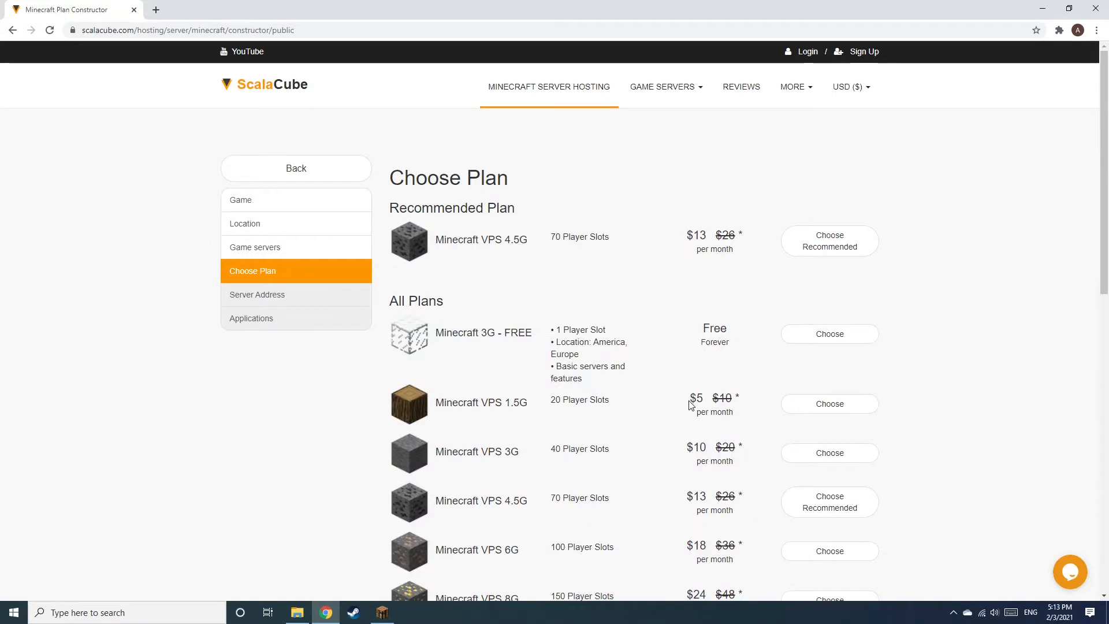
pyautogui.moveTo(829, 230)
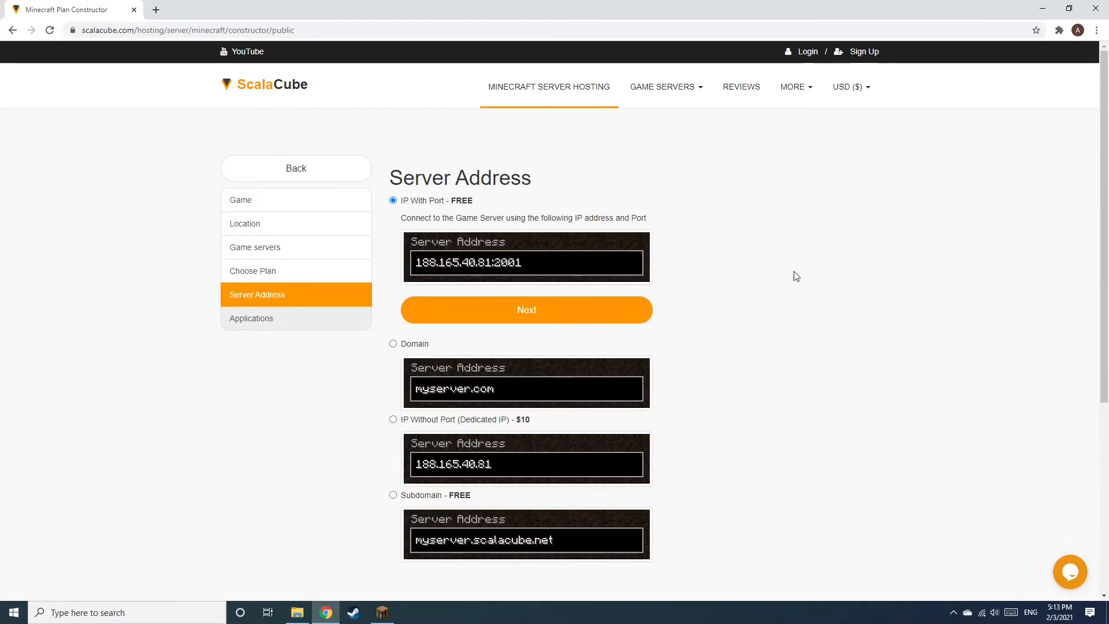
pyautogui.moveTo(792, 283)
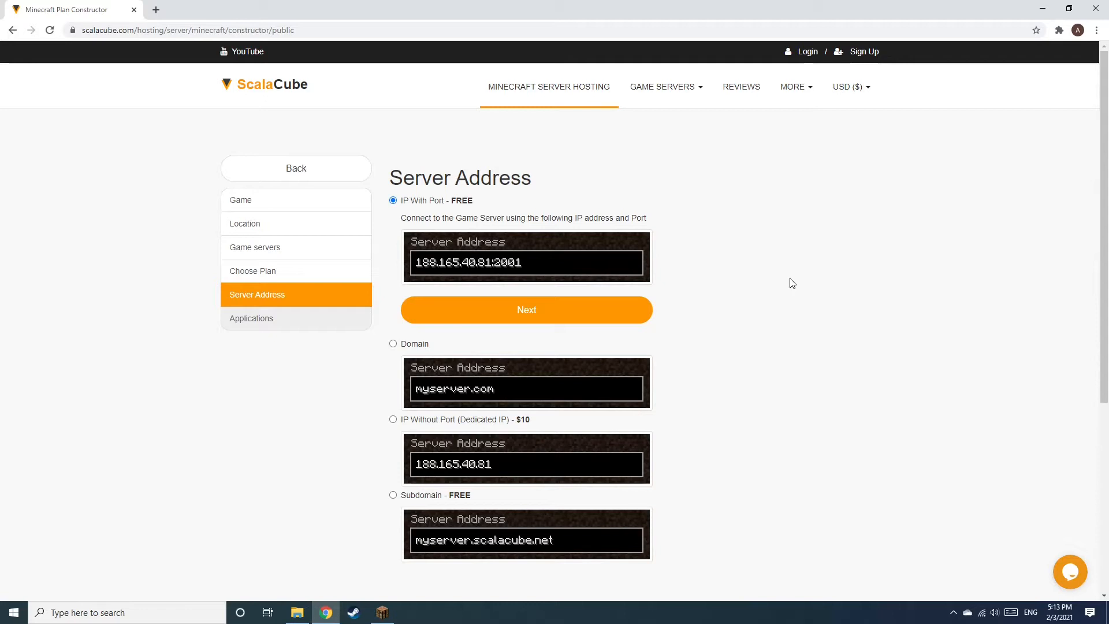
pyautogui.moveTo(672, 315)
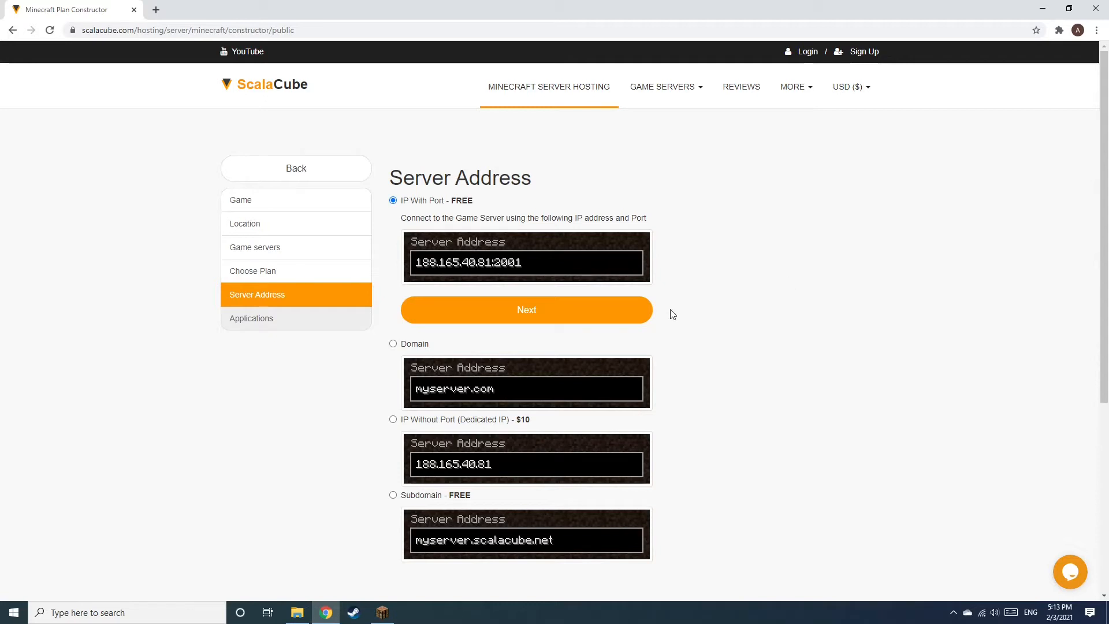
# Keep the free IP-with-port address for the VPS 4.5G plan and continue.
pyautogui.click(527, 310)
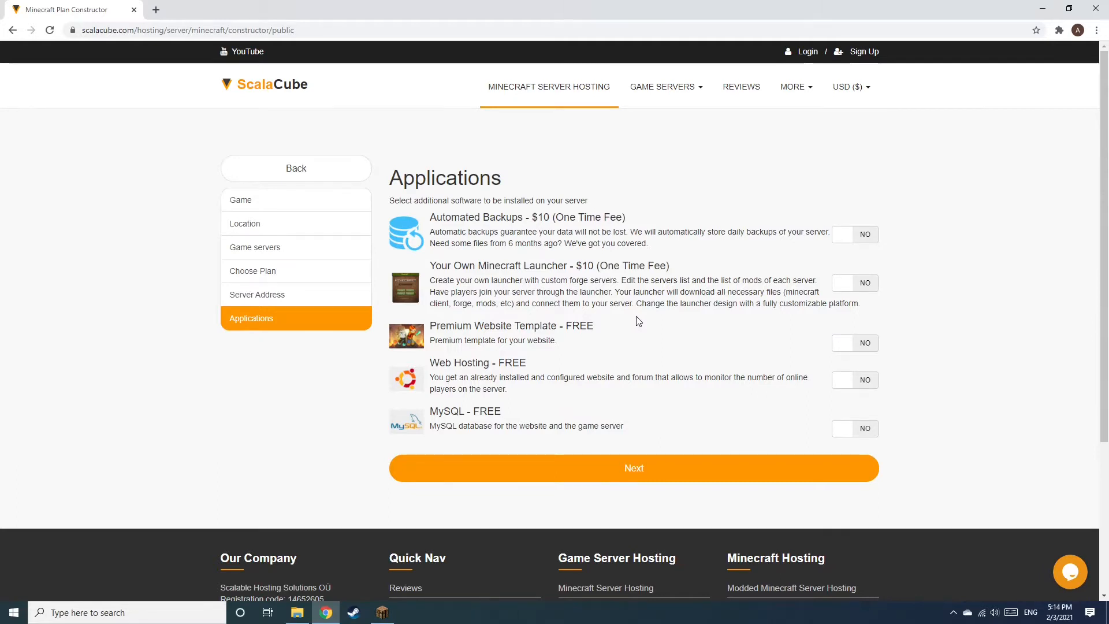
# Skip optional add-ons and pay for the VPS 4.5G rental with the MINECRAFTDISCOUNT promo.
pyautogui.click(632, 468)
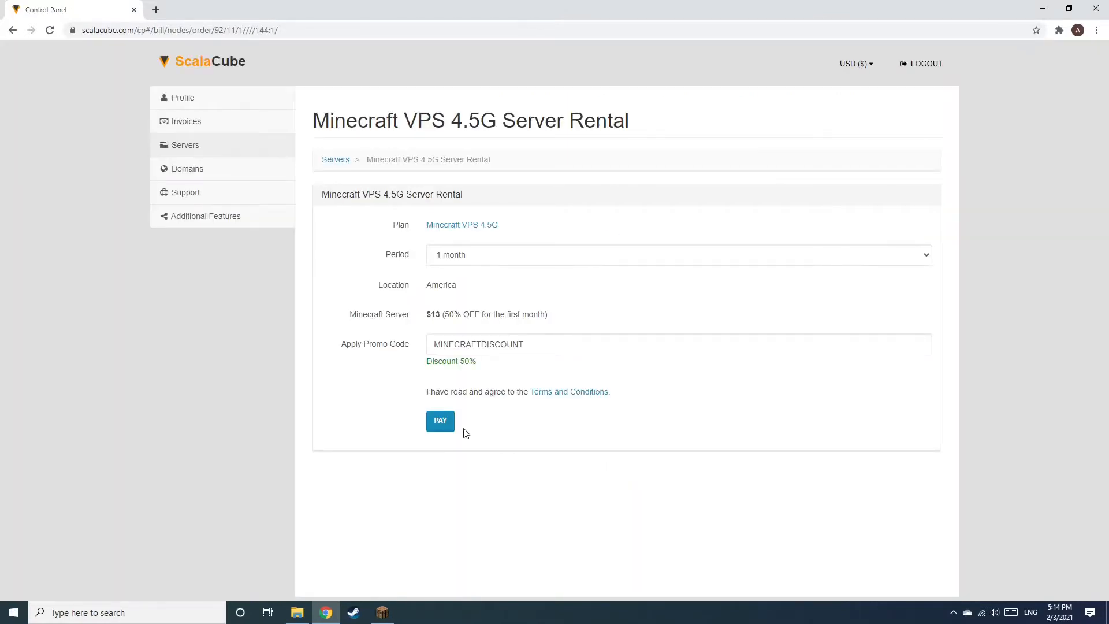
pyautogui.click(439, 421)
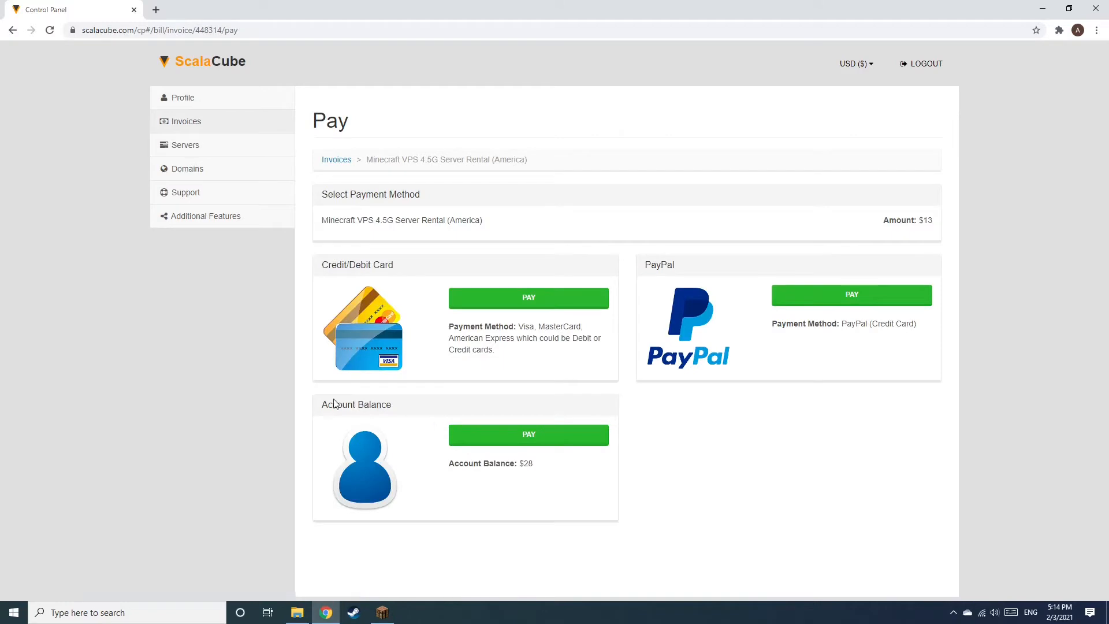
pyautogui.moveTo(320, 339)
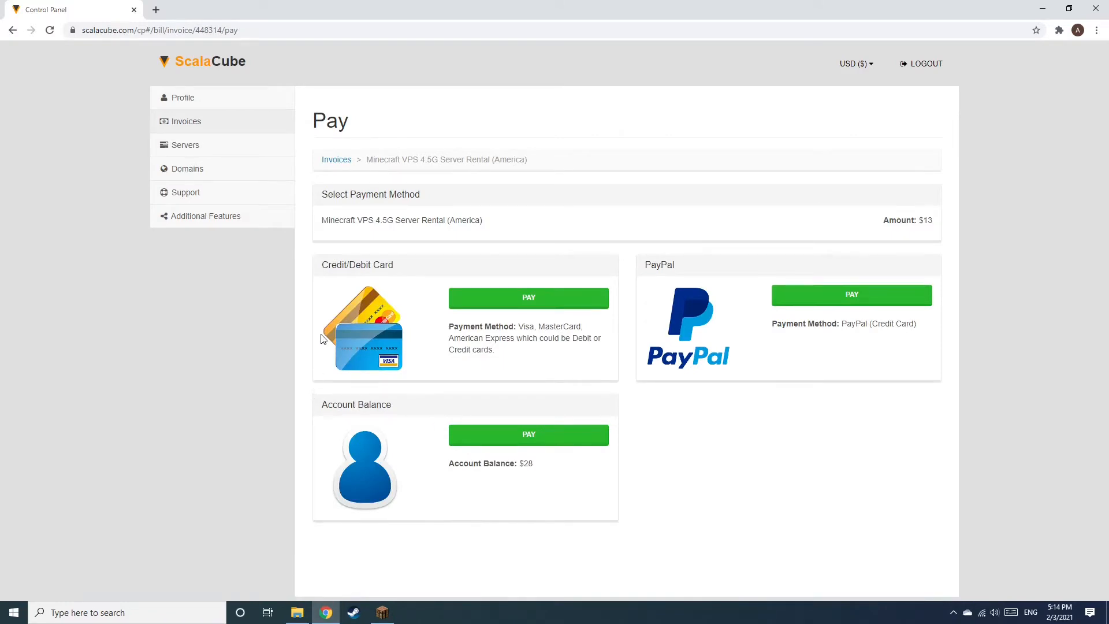
pyautogui.moveTo(307, 156)
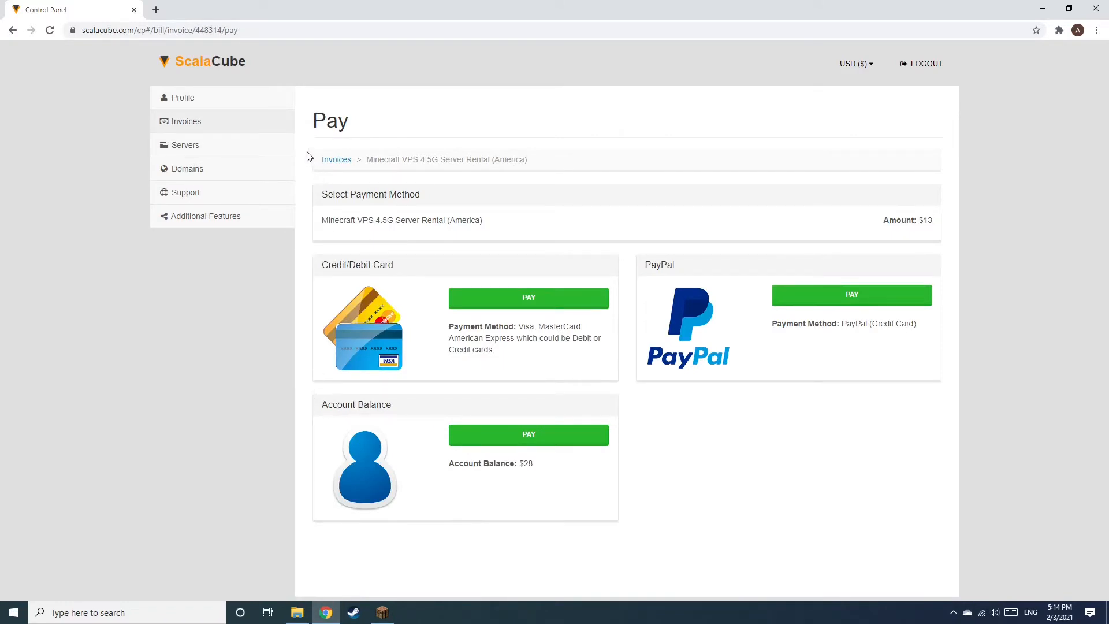
pyautogui.moveTo(266, 151)
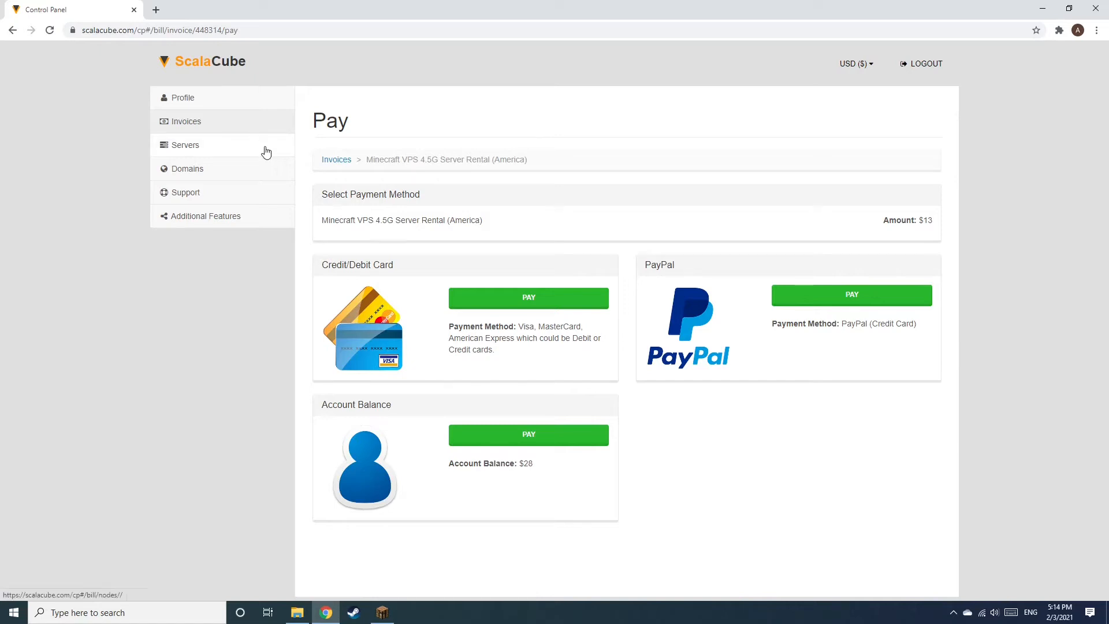
# Go to the rented servers list and manage the Blightfall Minecraft server.
pyautogui.click(185, 145)
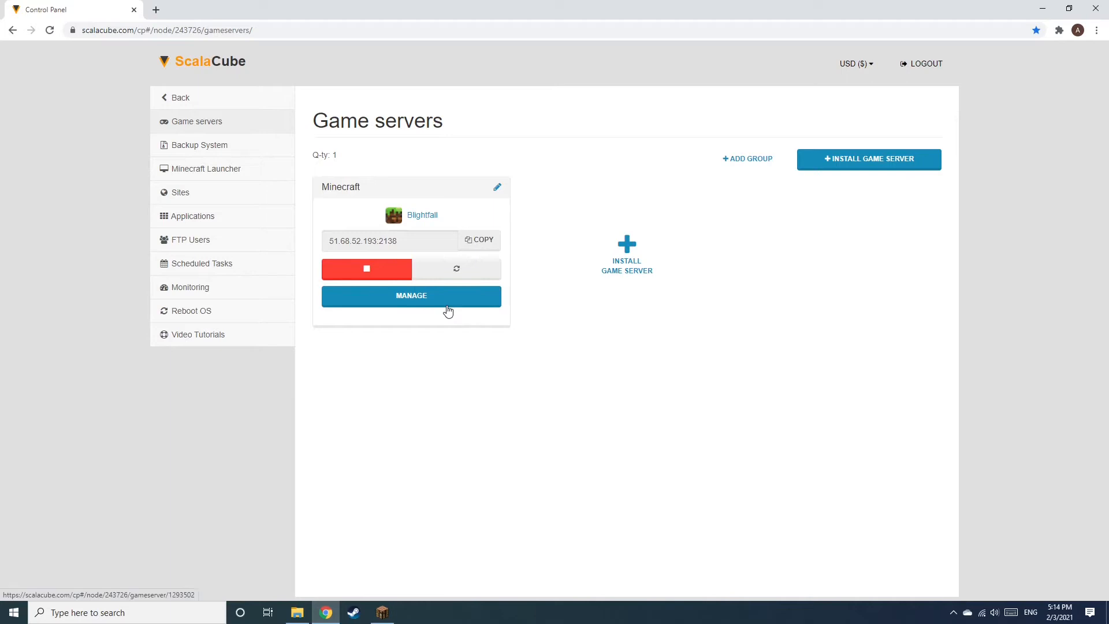
pyautogui.click(412, 296)
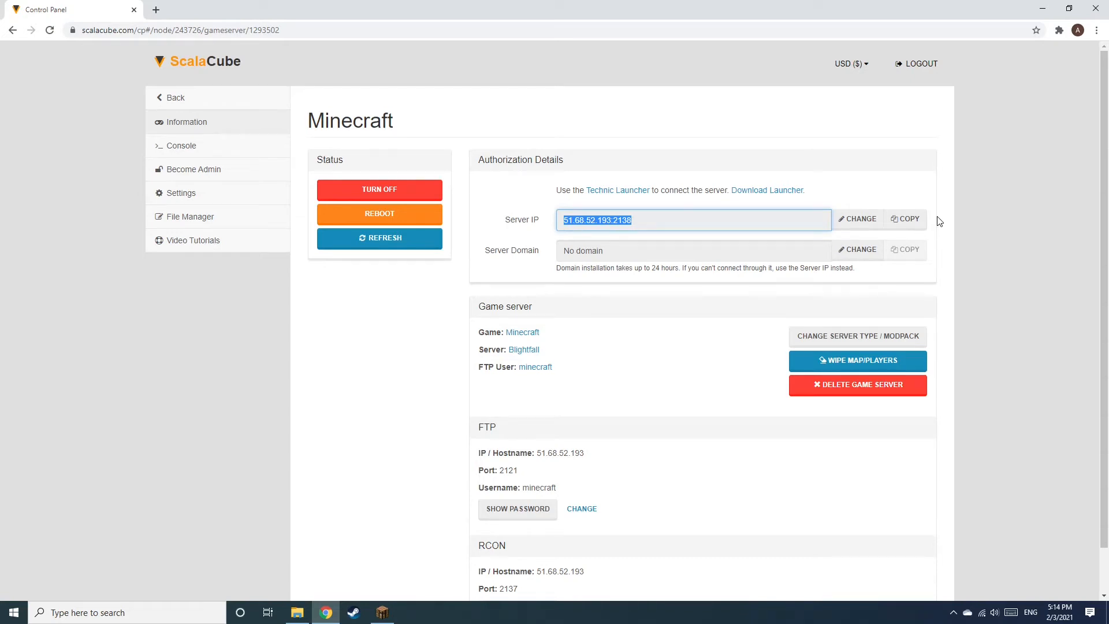
pyautogui.moveTo(414, 585)
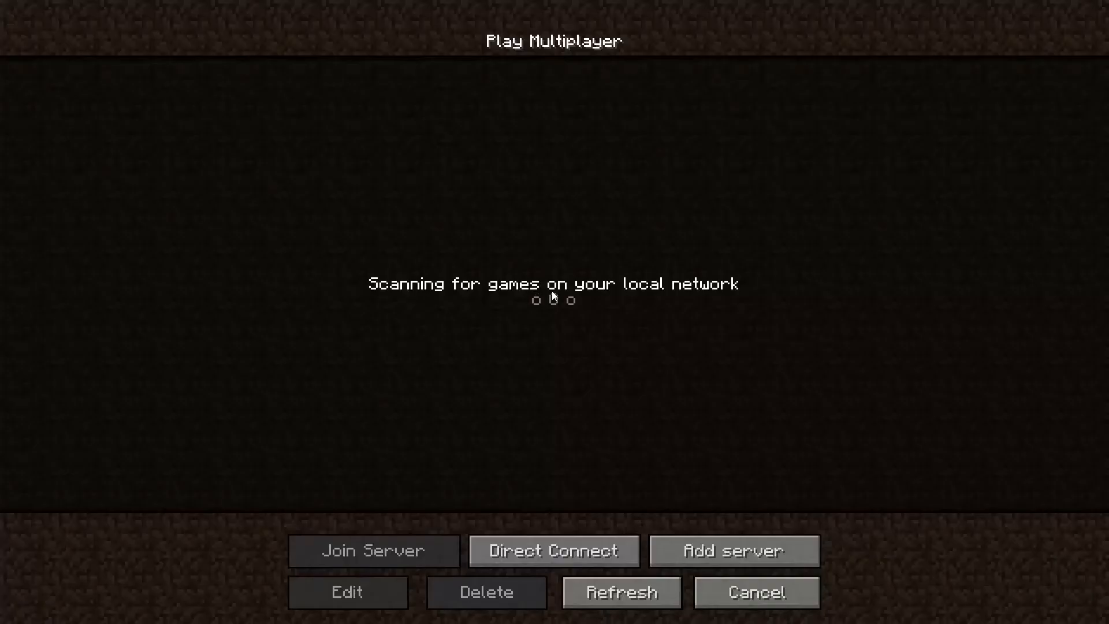
# Choose Direct Connect and focus the Server Address box for the copied IP.
pyautogui.click(554, 550)
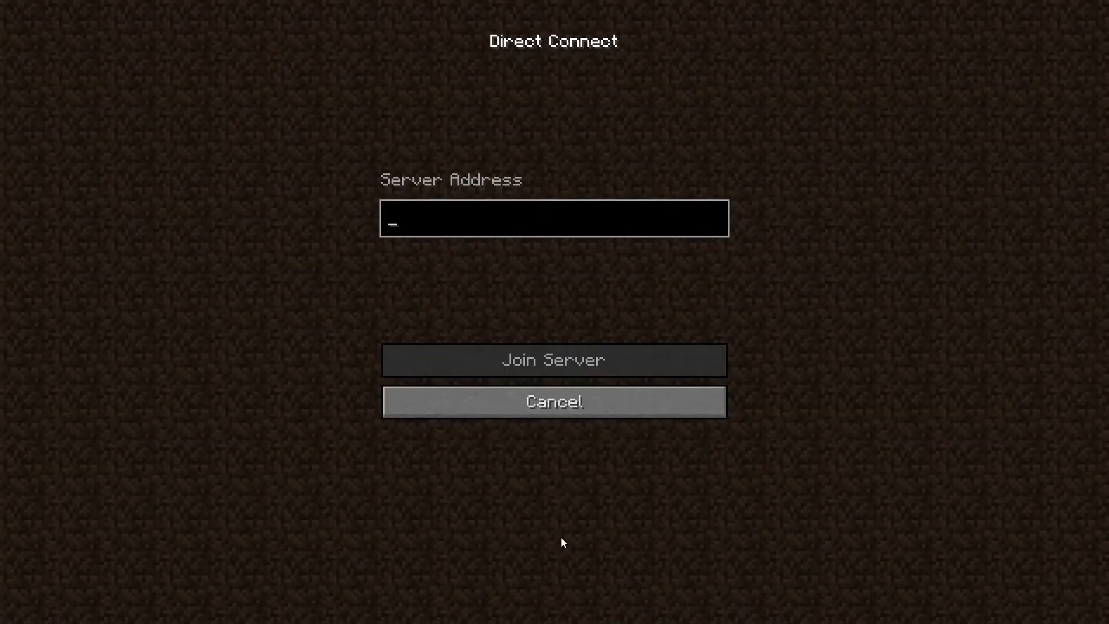
pyautogui.click(553, 360)
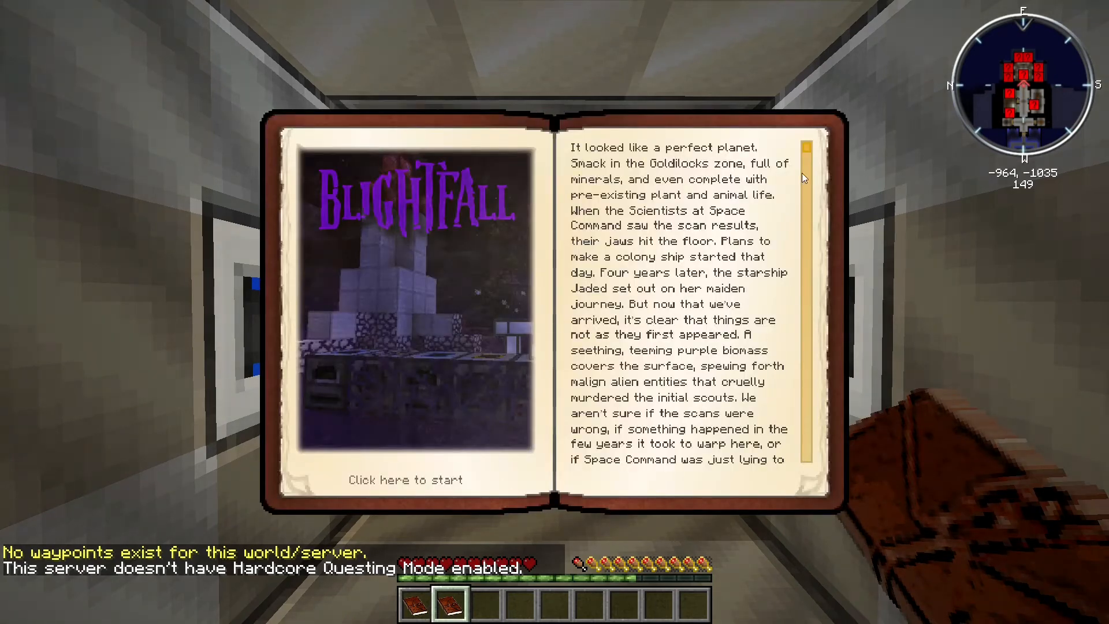
# Scroll down through the Blightfall introduction book text.
pyautogui.scroll(-3)
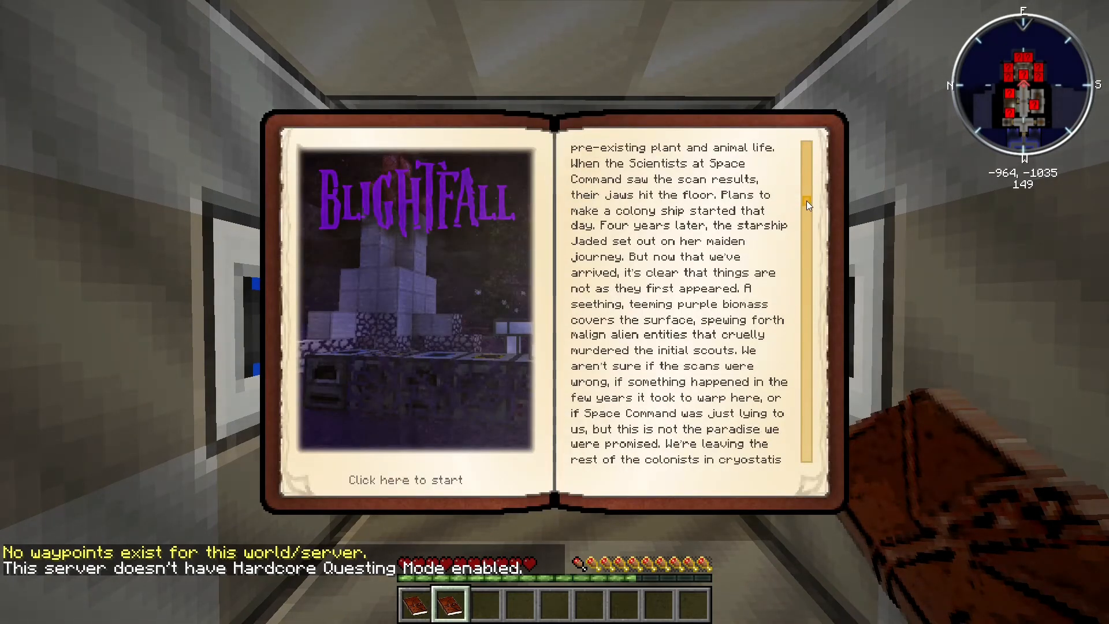
pyautogui.scroll(-3)
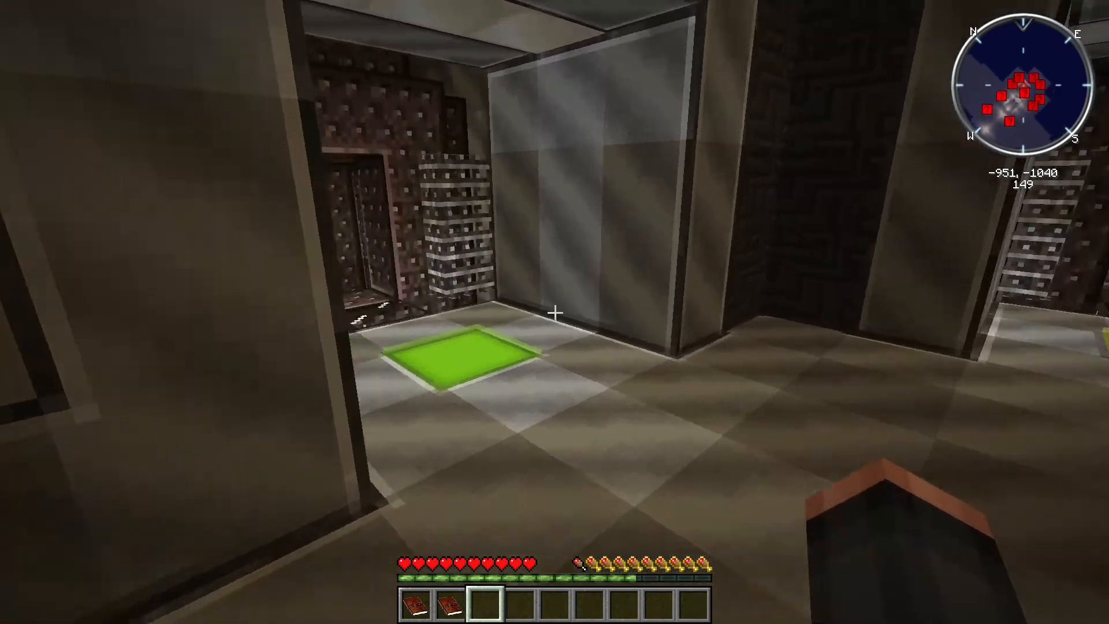
pyautogui.moveTo(555, 311)
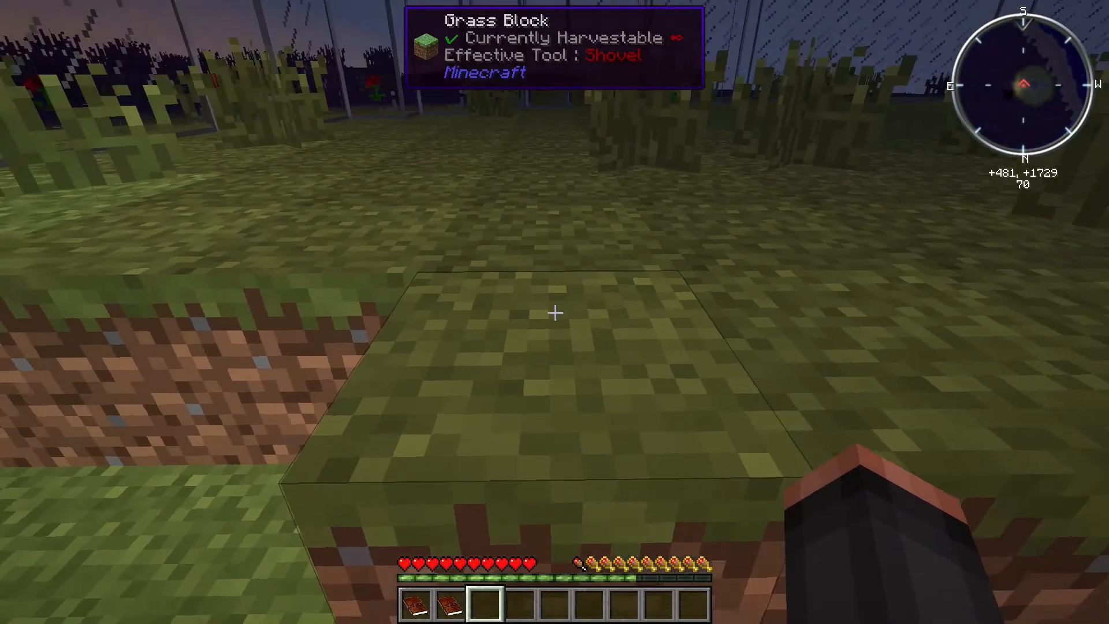
pyautogui.moveTo(554, 312)
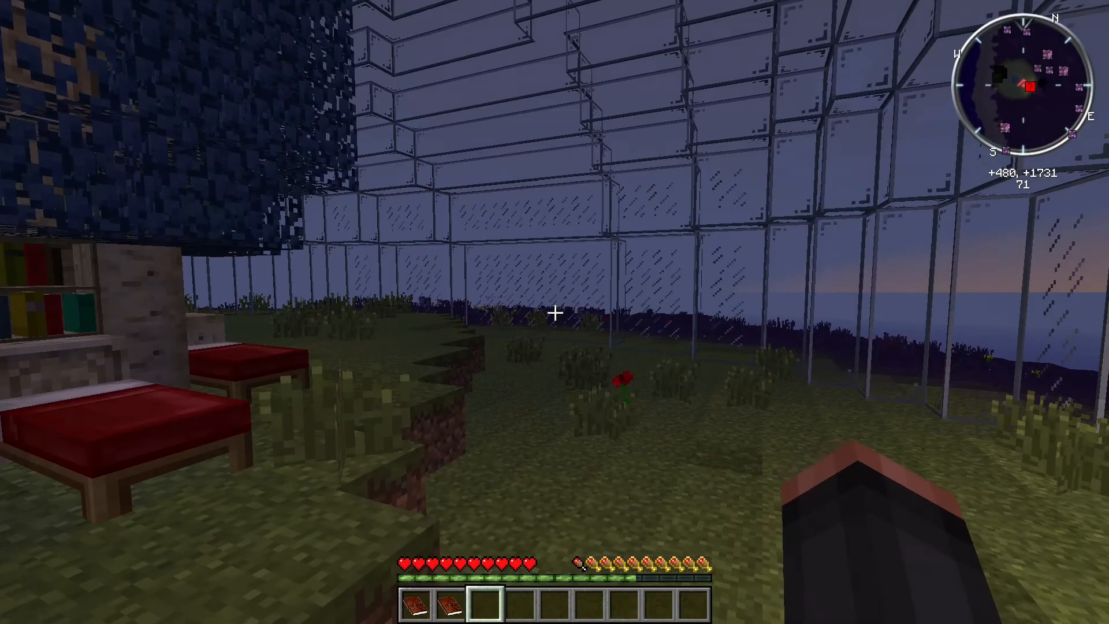
pyautogui.moveTo(554, 312)
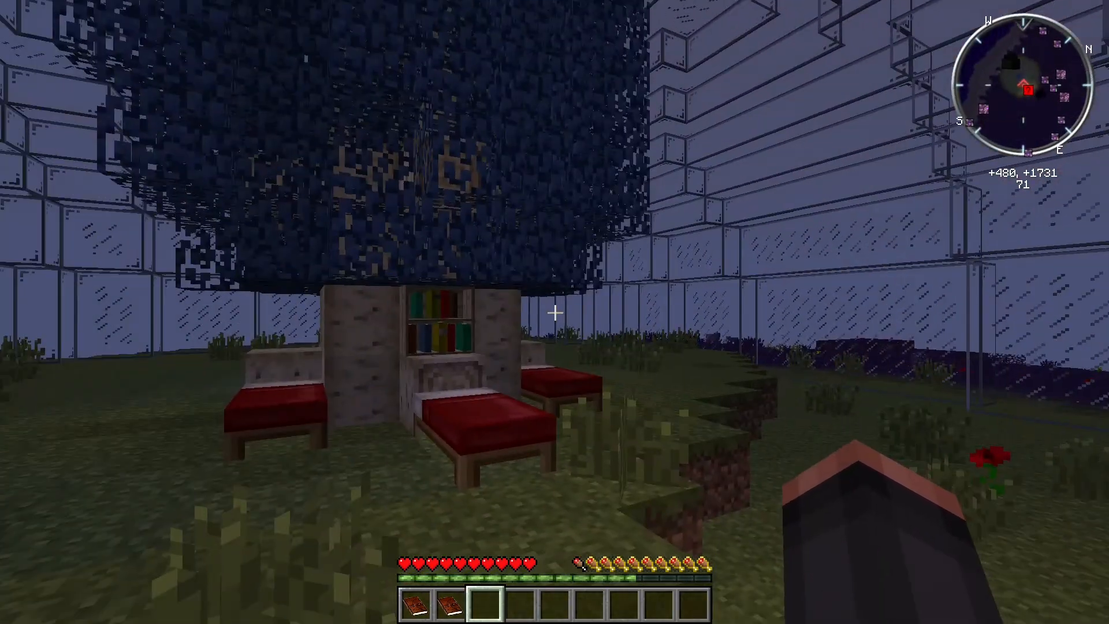